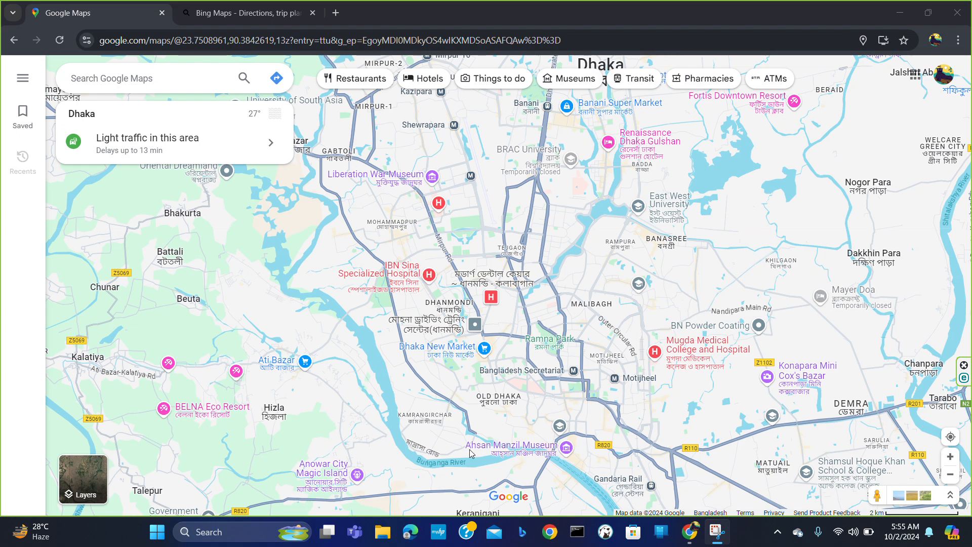
pyautogui.moveTo(417, 234)
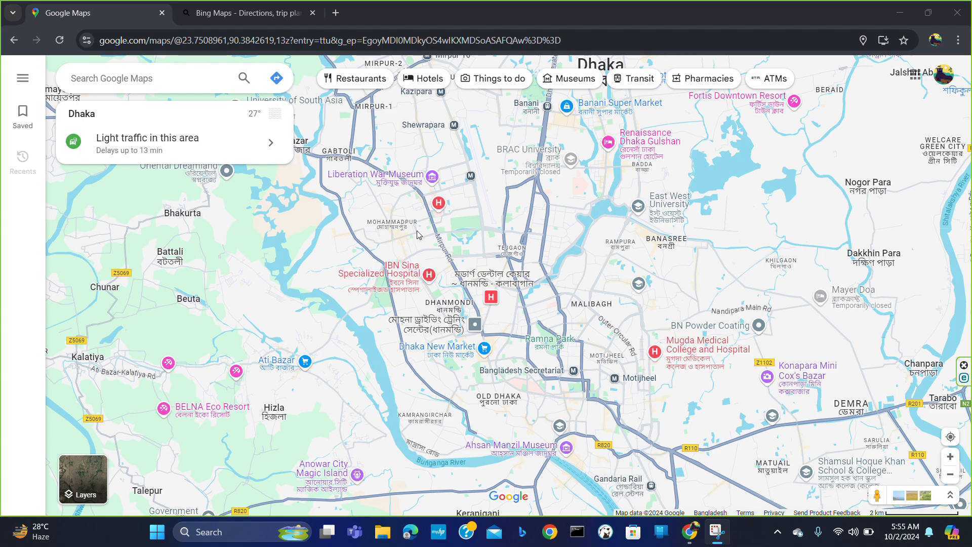
pyautogui.moveTo(568, 296)
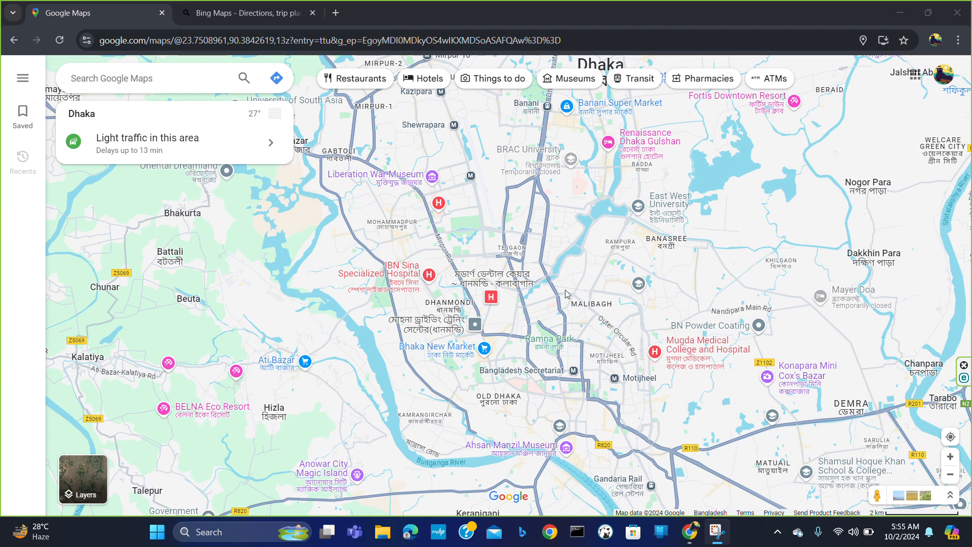
pyautogui.moveTo(597, 252)
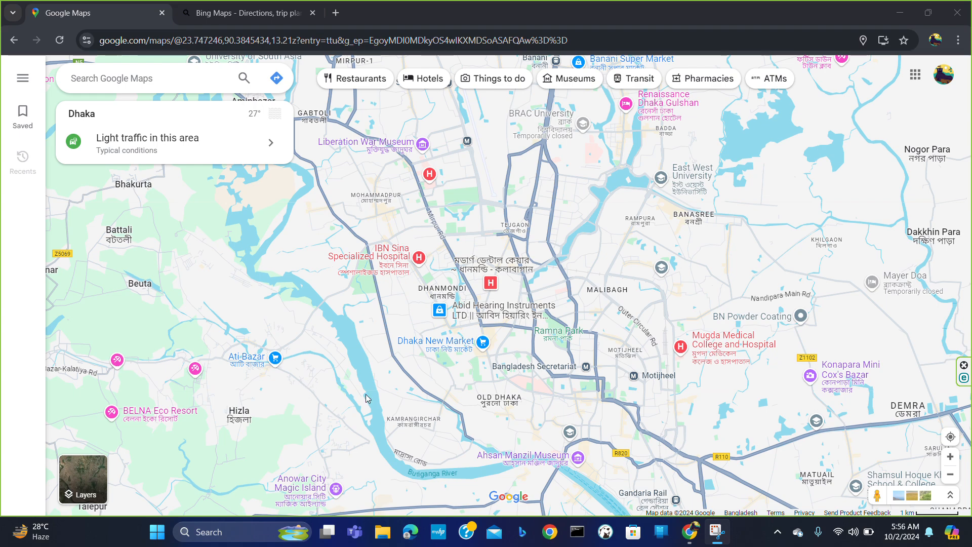
pyautogui.moveTo(716, 288)
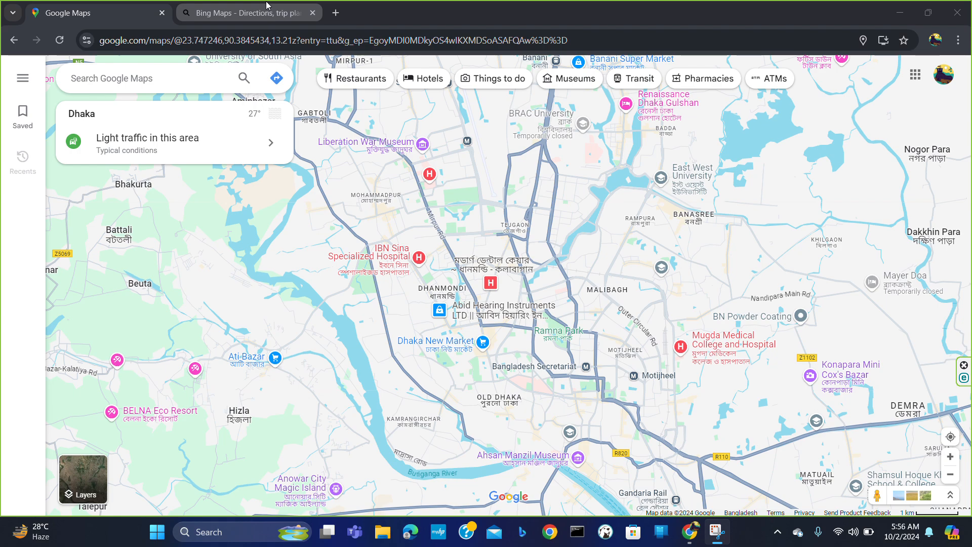
# View the Gulshan–Sonargaon area in Bing Maps, then return to the Google Maps view.
pyautogui.click(248, 12)
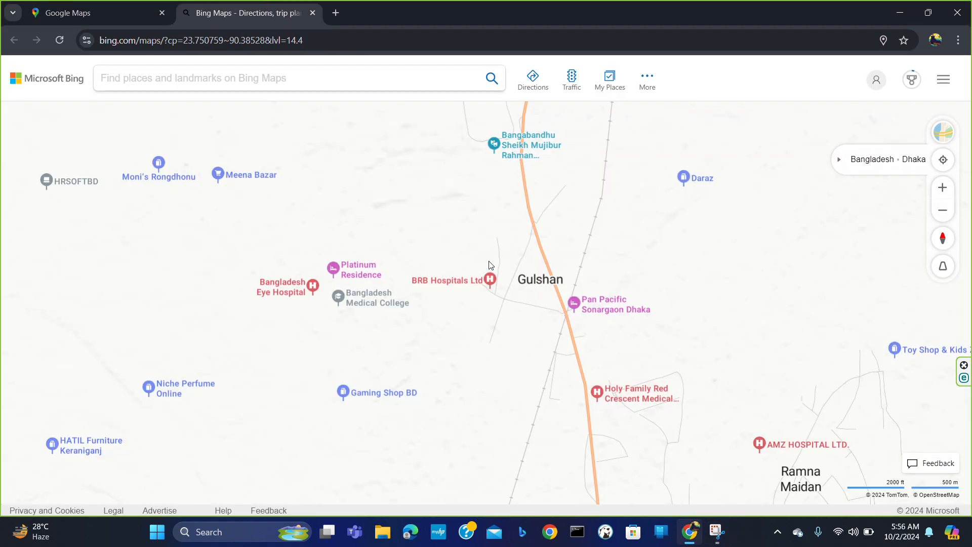
pyautogui.moveTo(541, 381)
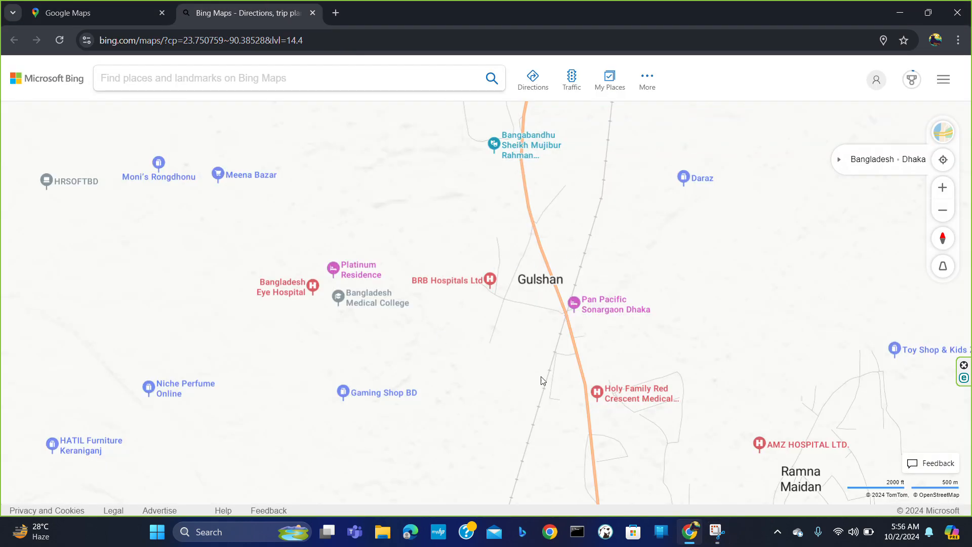
pyautogui.moveTo(270, 348)
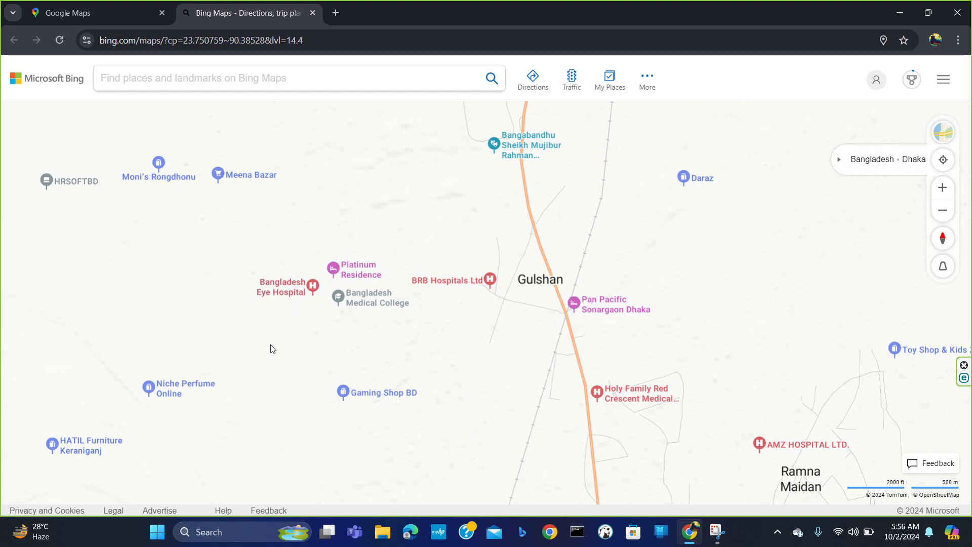
pyautogui.moveTo(490, 269)
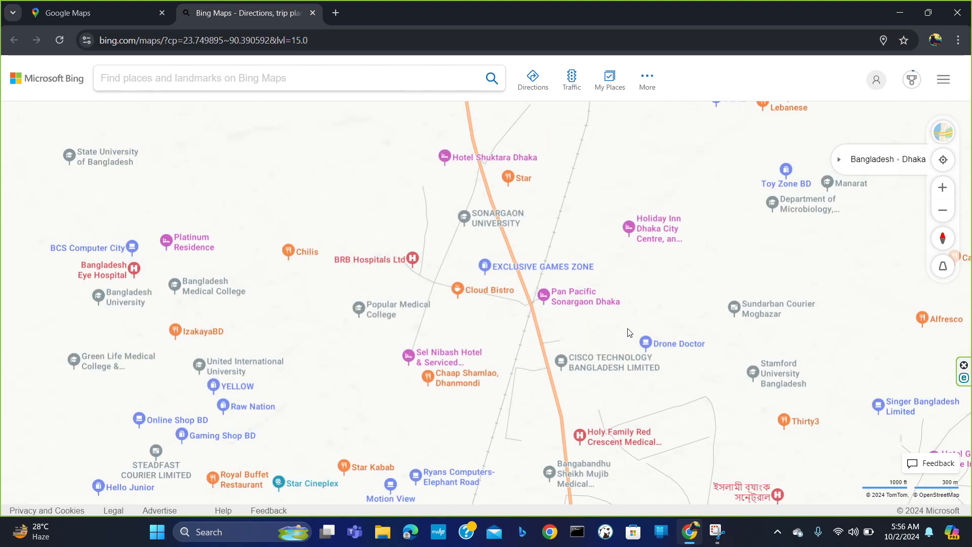
pyautogui.moveTo(473, 414)
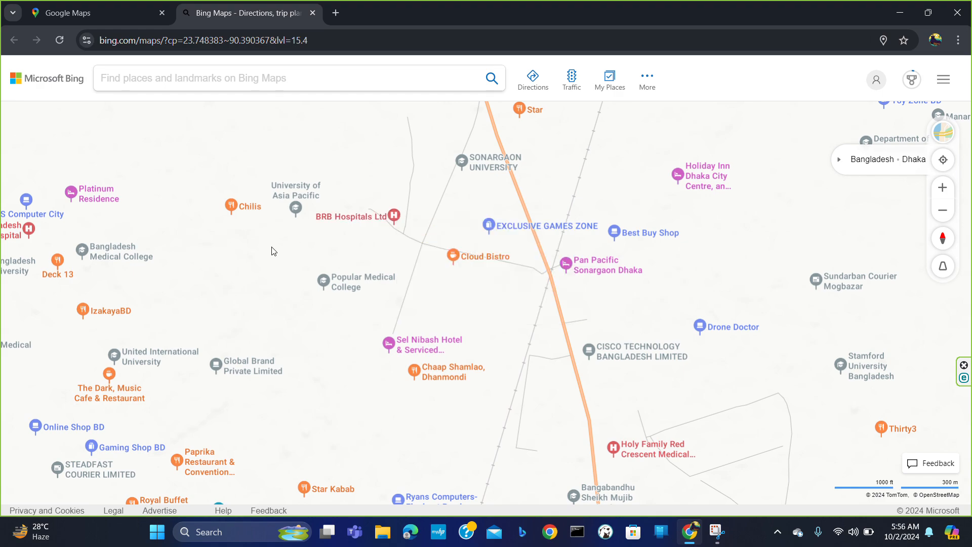
pyautogui.moveTo(264, 241)
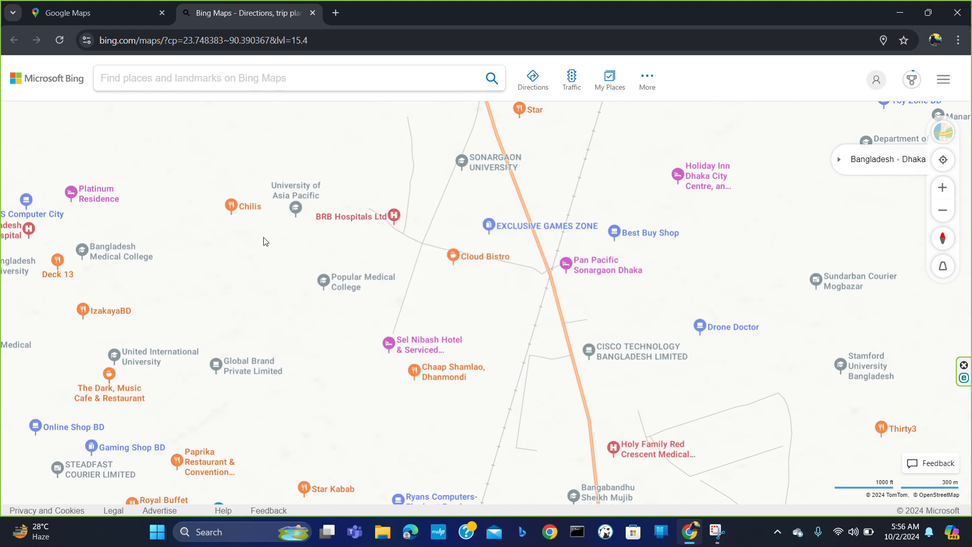
pyautogui.click(93, 12)
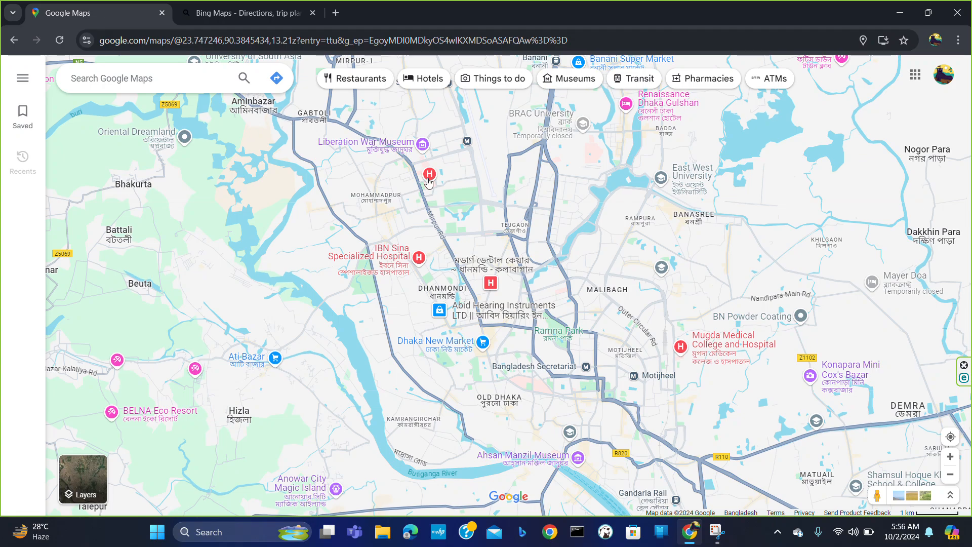
# Zoom into the University of Dhaka area and show the Azimpur Graveyard preview card.
pyautogui.click(552, 330)
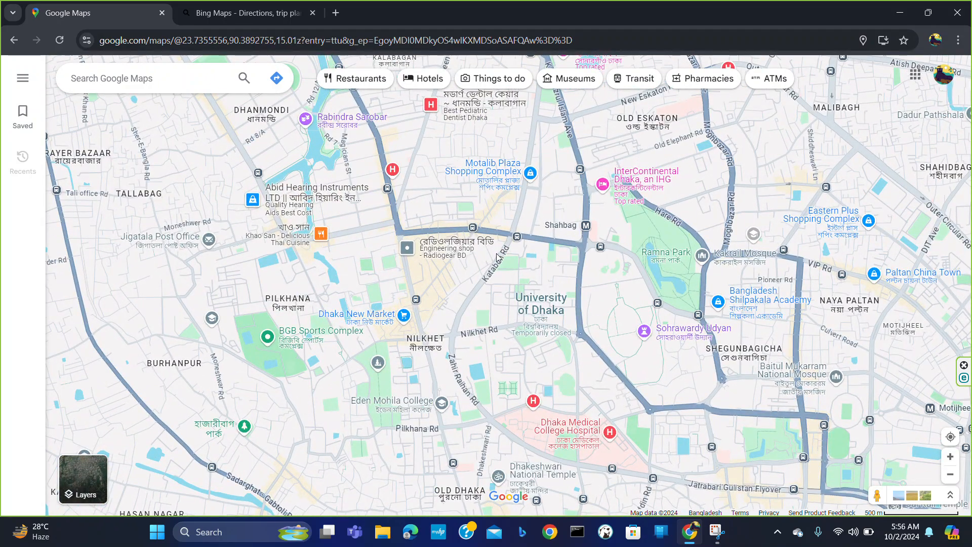
pyautogui.moveTo(462, 327)
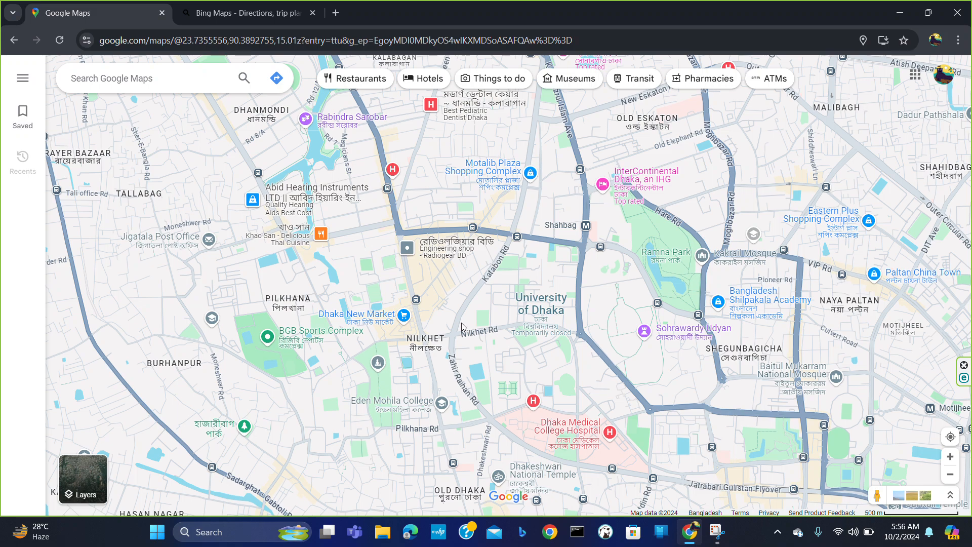
pyautogui.moveTo(526, 259)
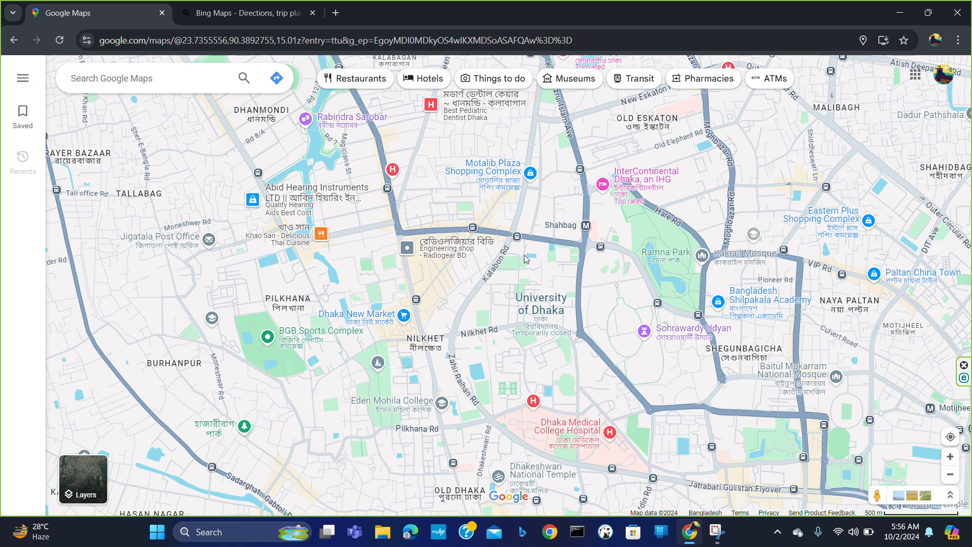
pyautogui.moveTo(595, 359)
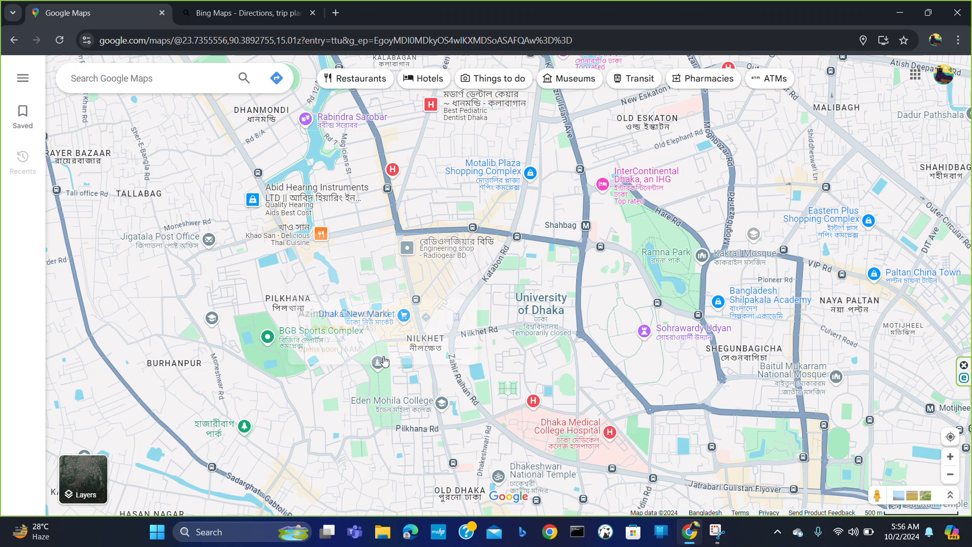
pyautogui.click(381, 363)
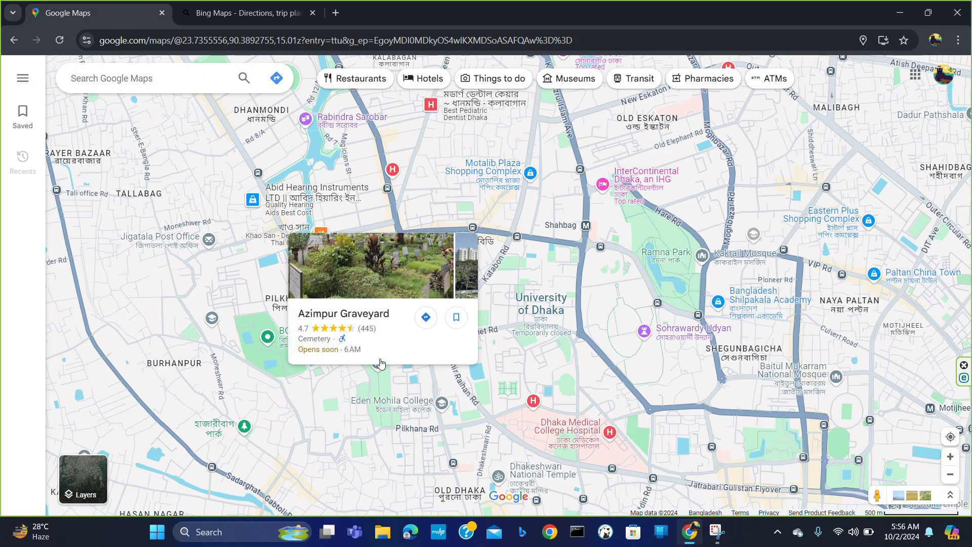